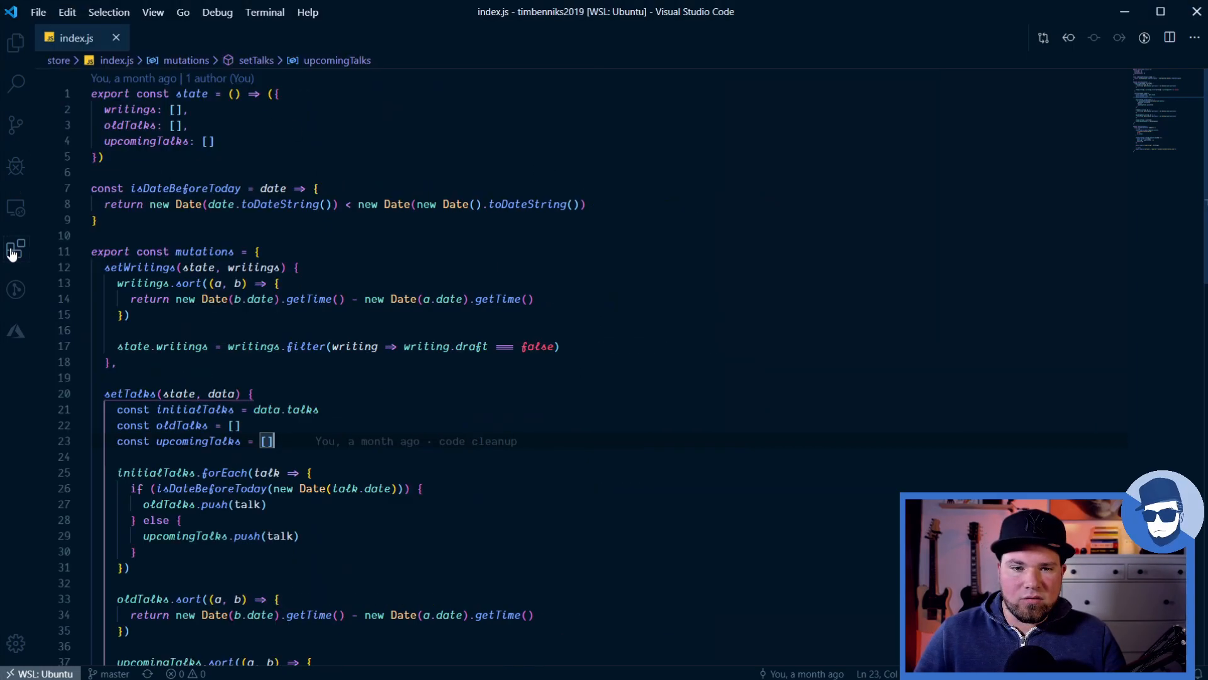
Show the Extensions sidebar listing locally installed and WSL: Ubuntu extensions
click(15, 249)
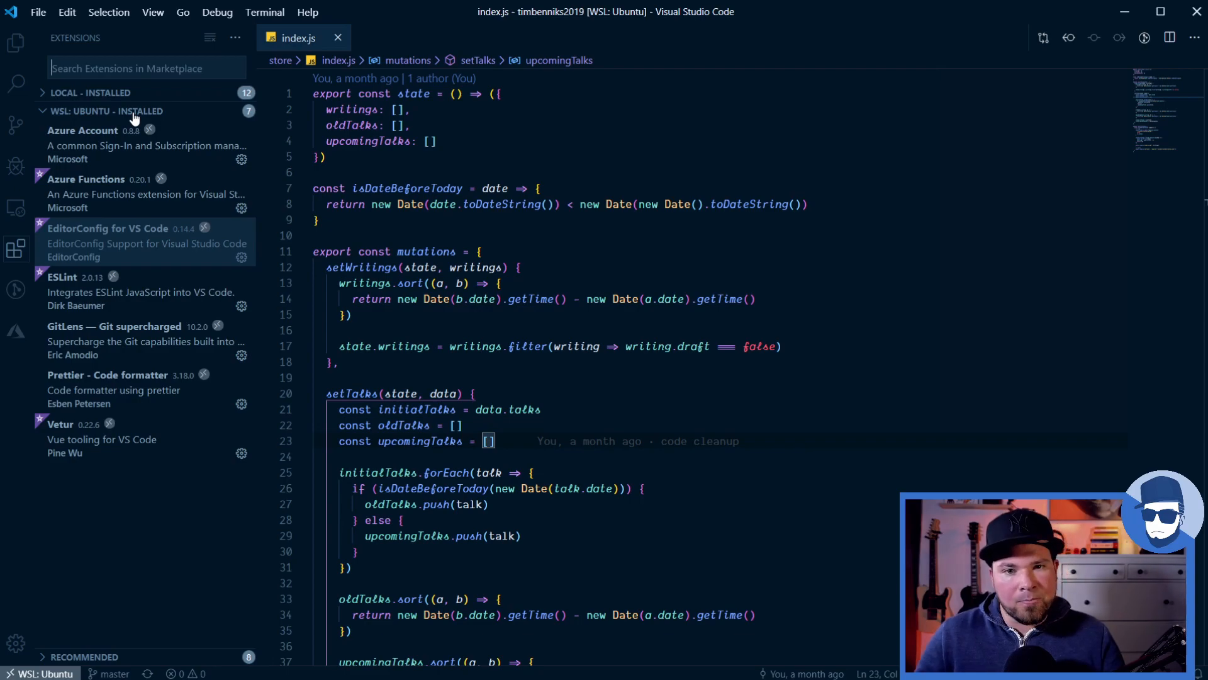
mouse_move(475, 267)
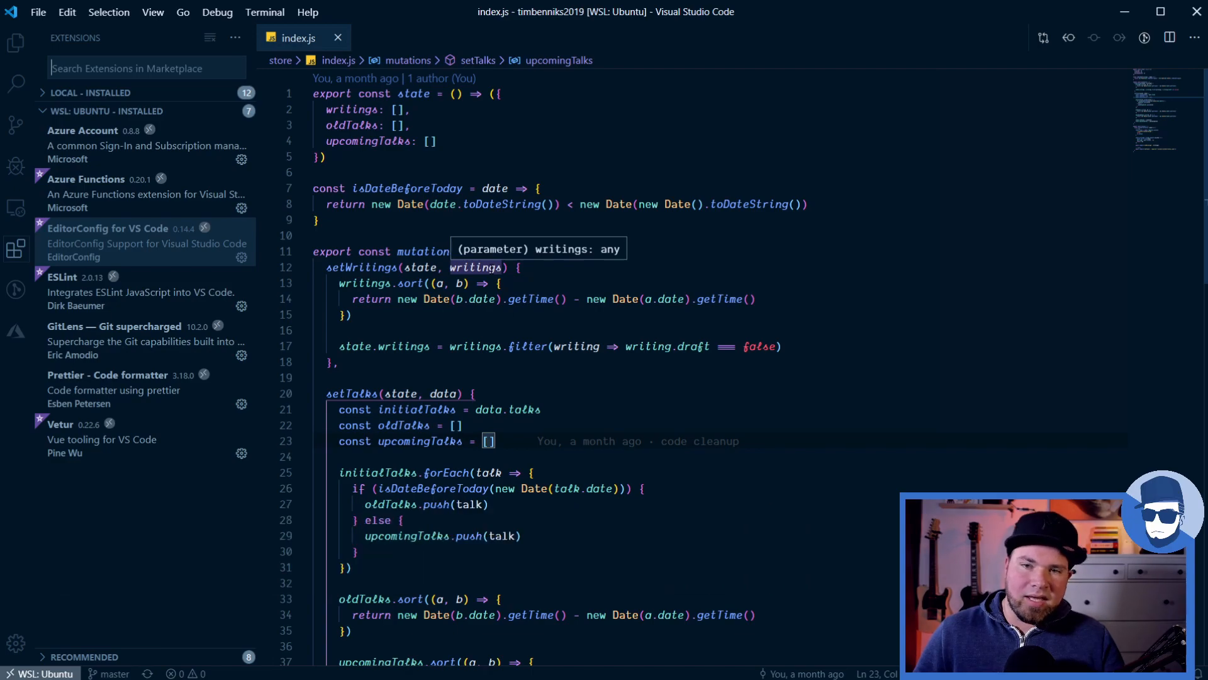
mouse_move(508, 370)
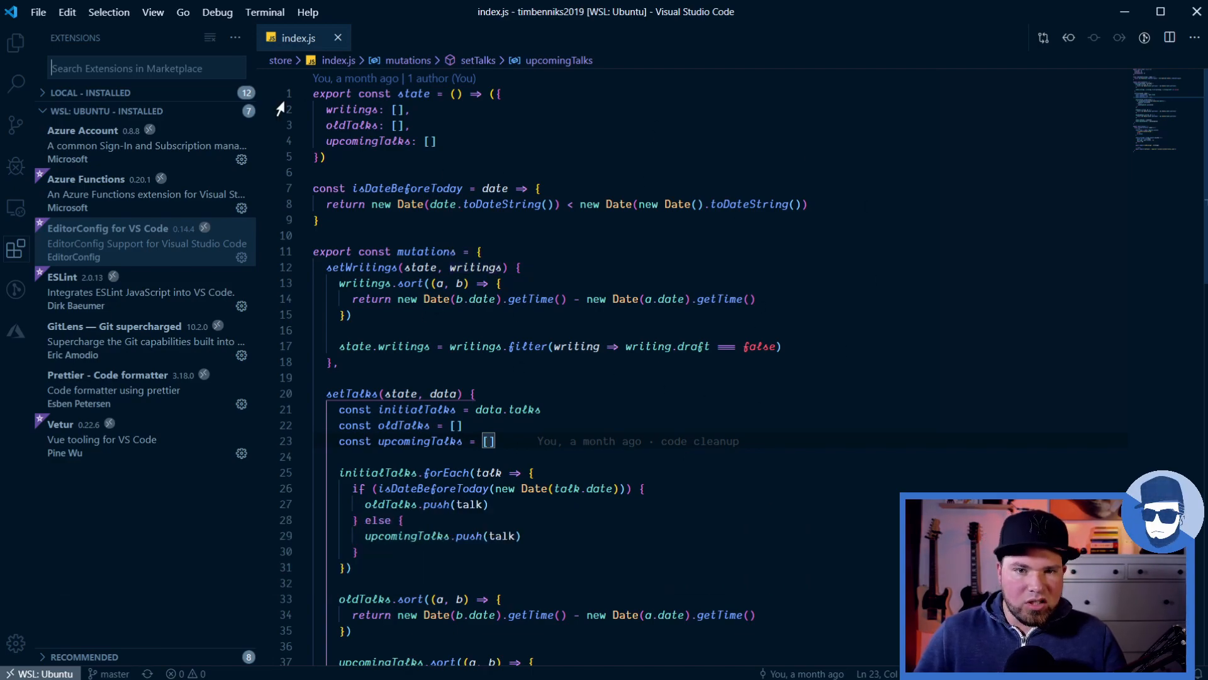
mouse_move(84, 194)
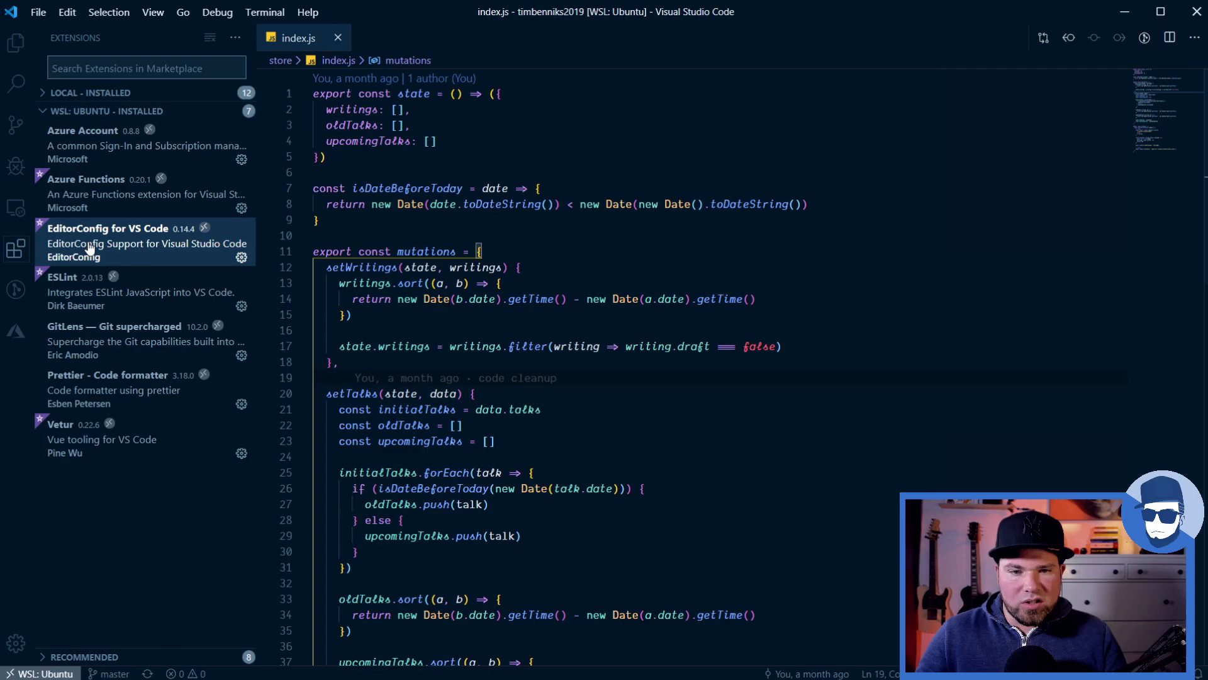
Show the EditorConfig for VS Code extension details, enabled on WSL: Ubuntu
click(108, 227)
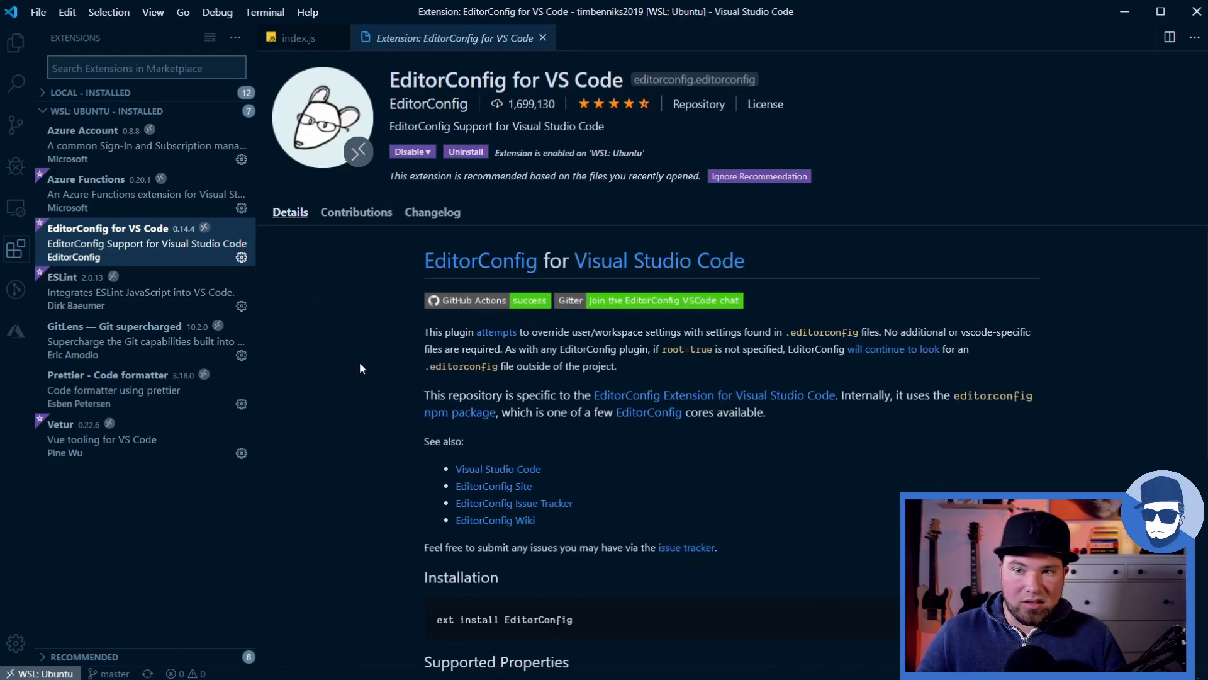
mouse_move(341, 356)
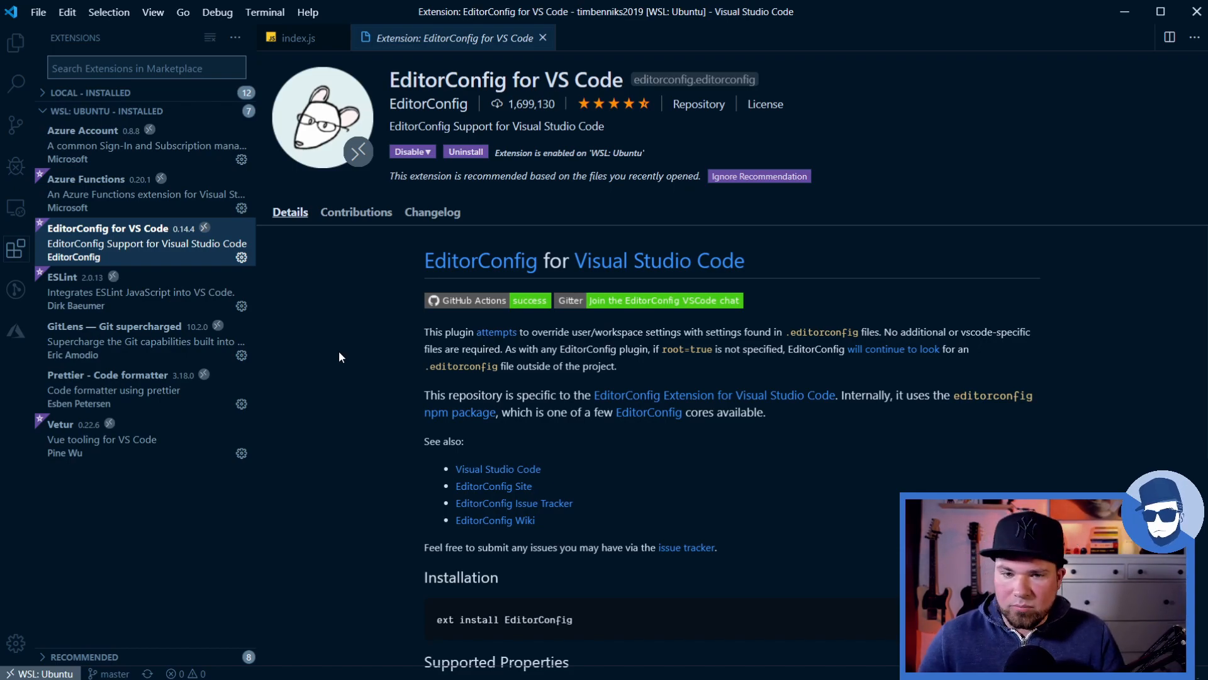
mouse_move(368, 374)
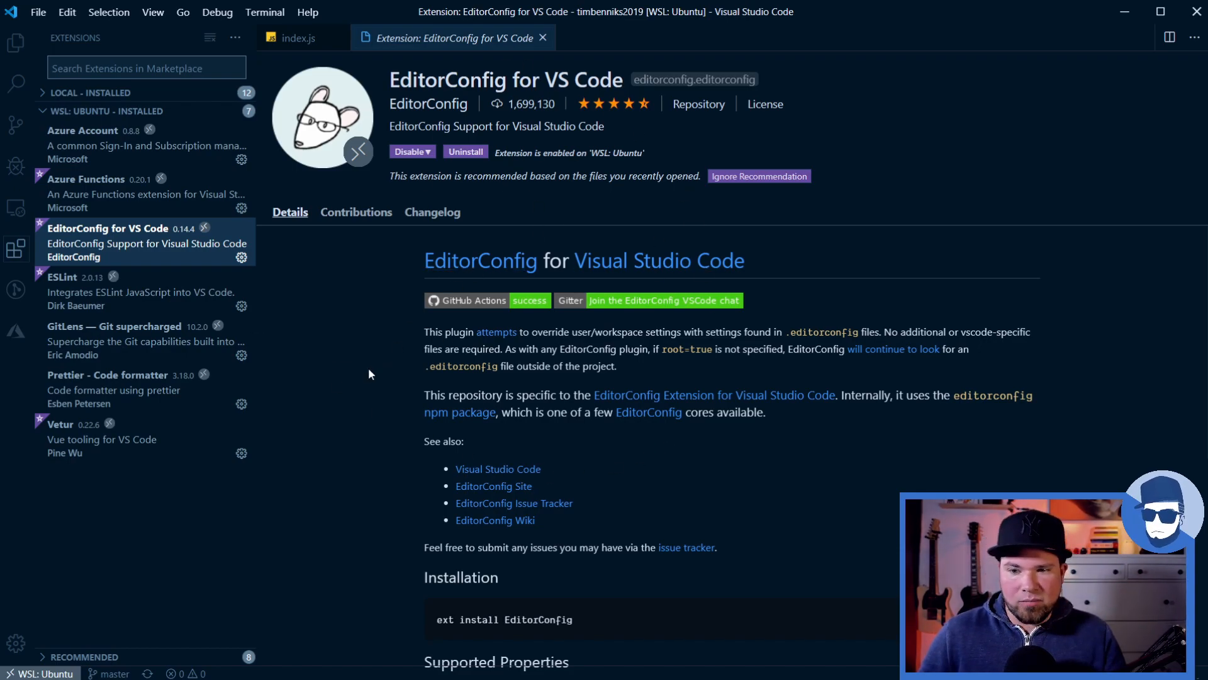
mouse_move(356, 378)
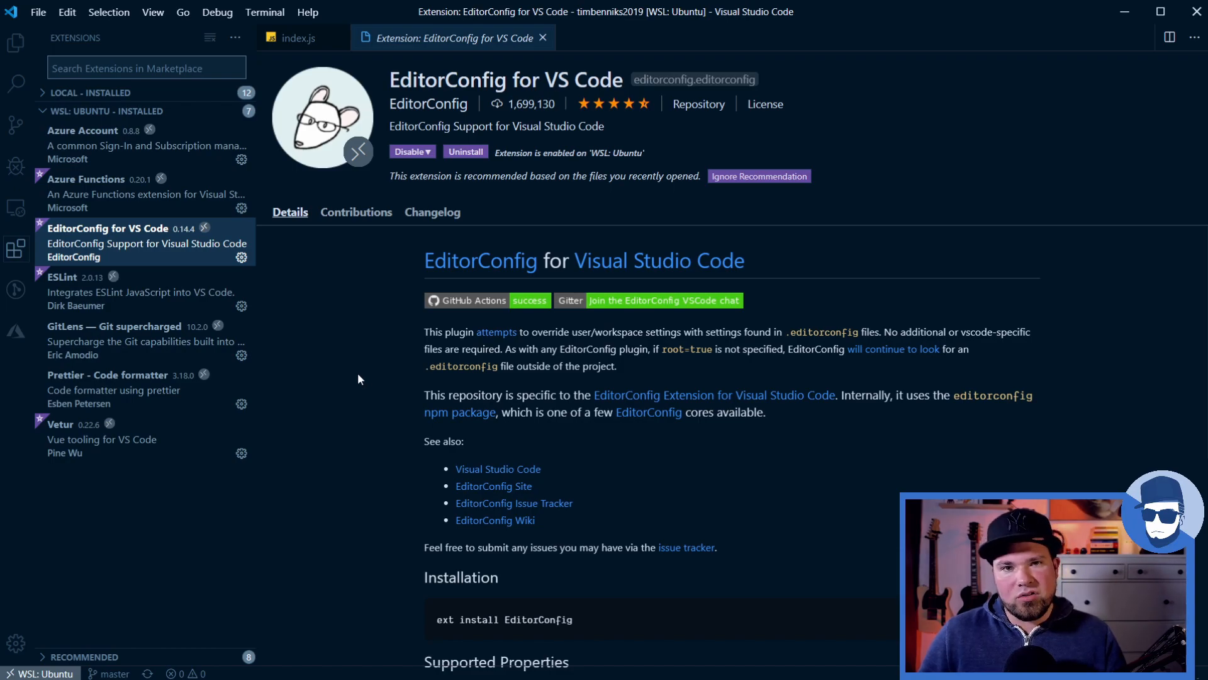